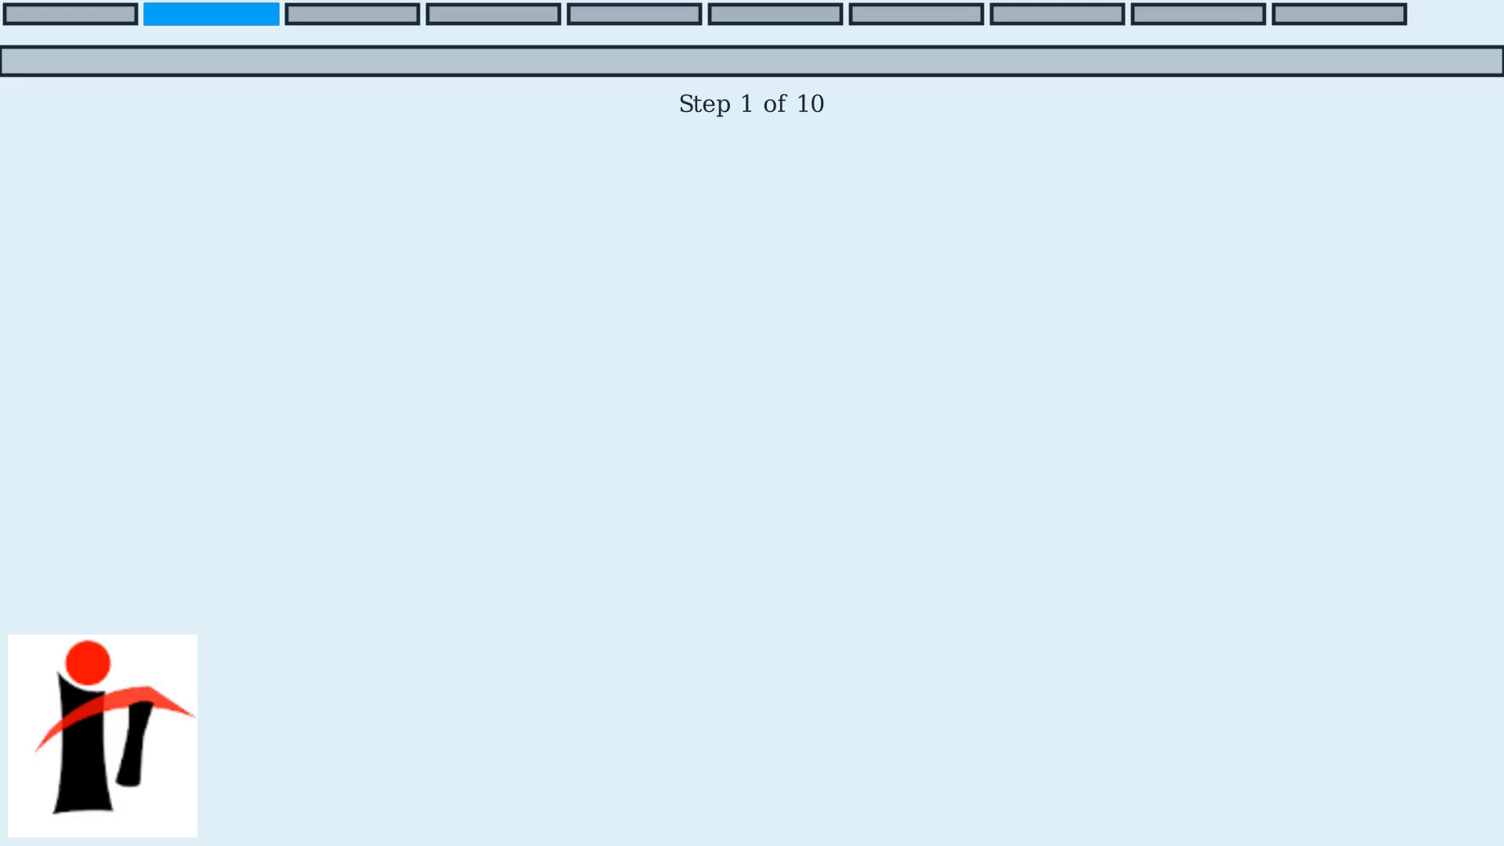
- Advance the slideshow to 'Step 7: Set unique SSID and password for 2.4 GHz'
left_click(351, 13)
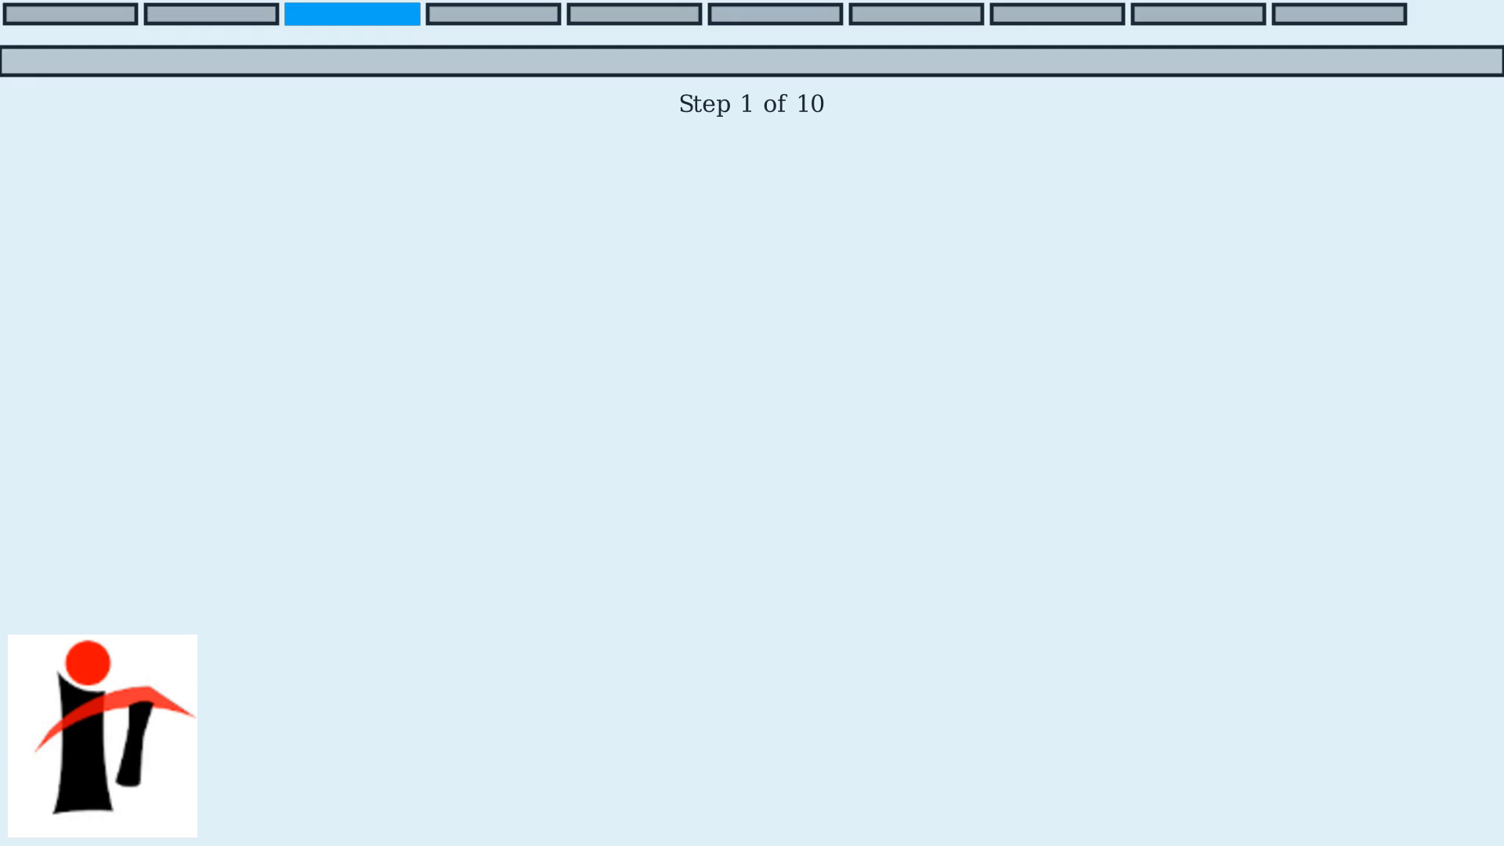
left_click(488, 15)
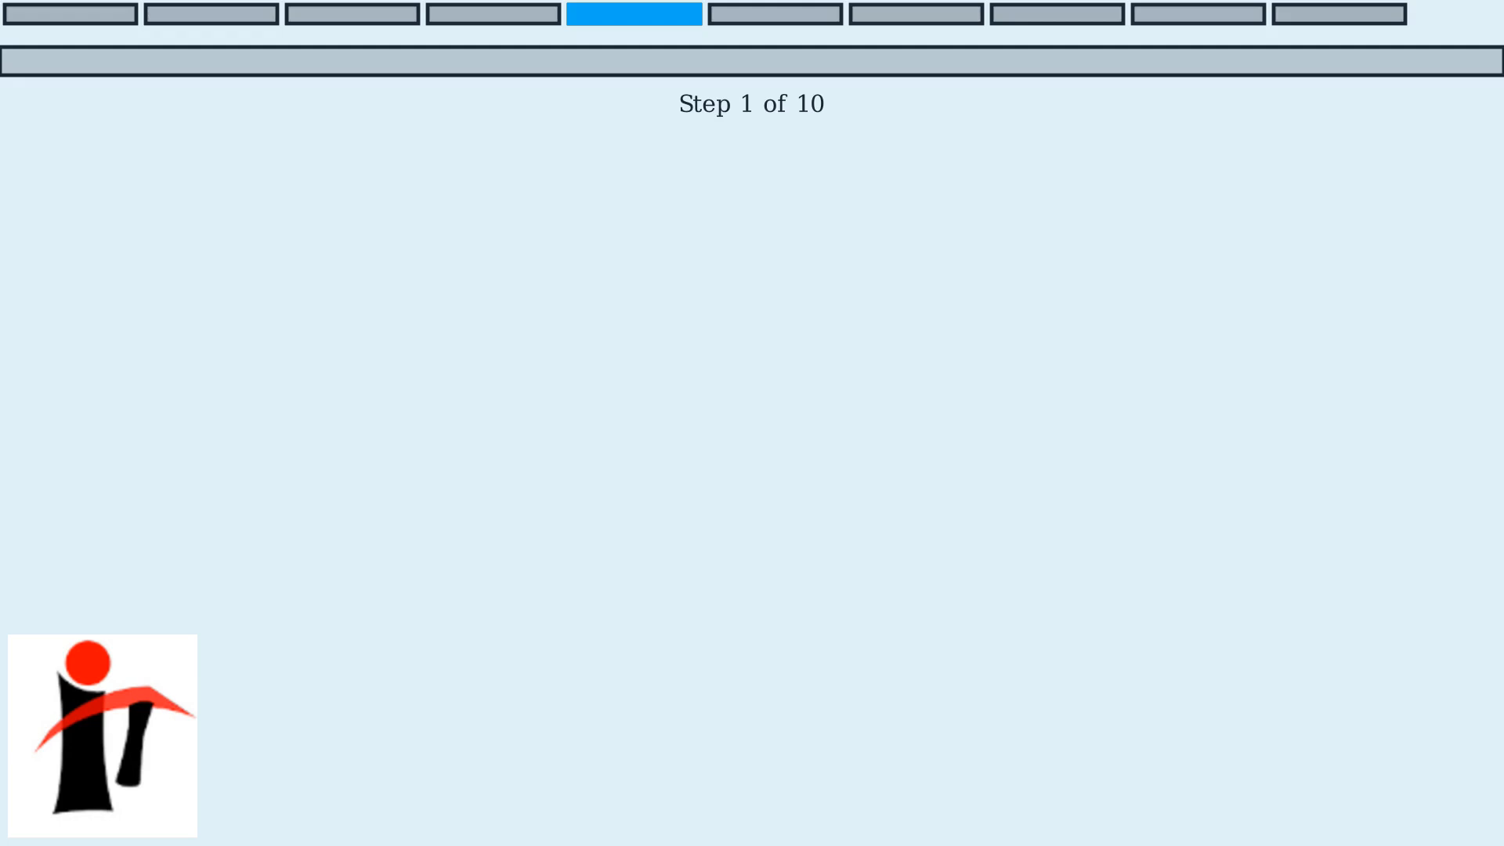
left_click(774, 14)
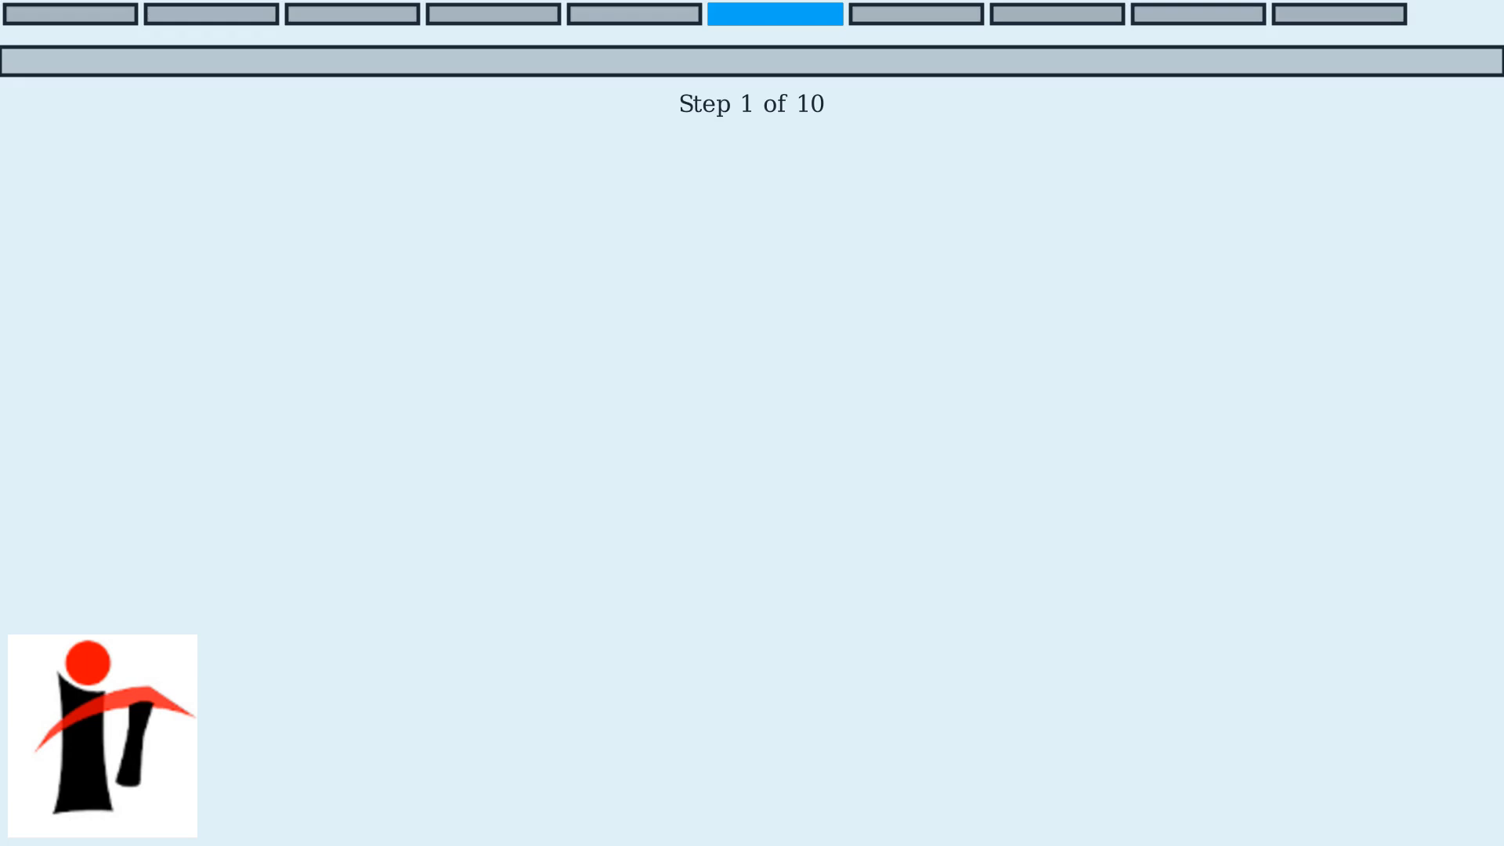
left_click(914, 14)
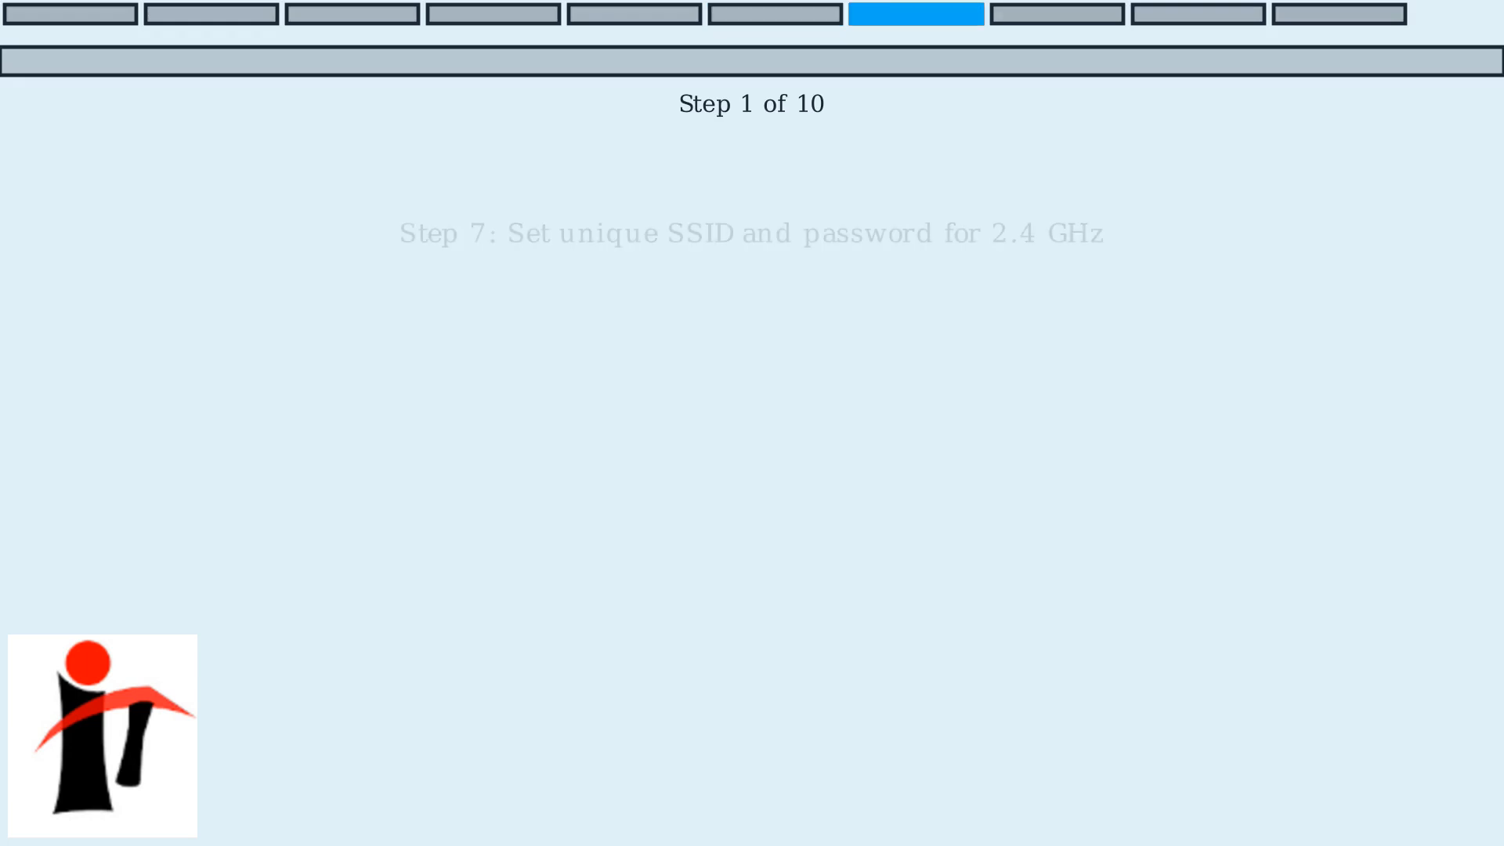